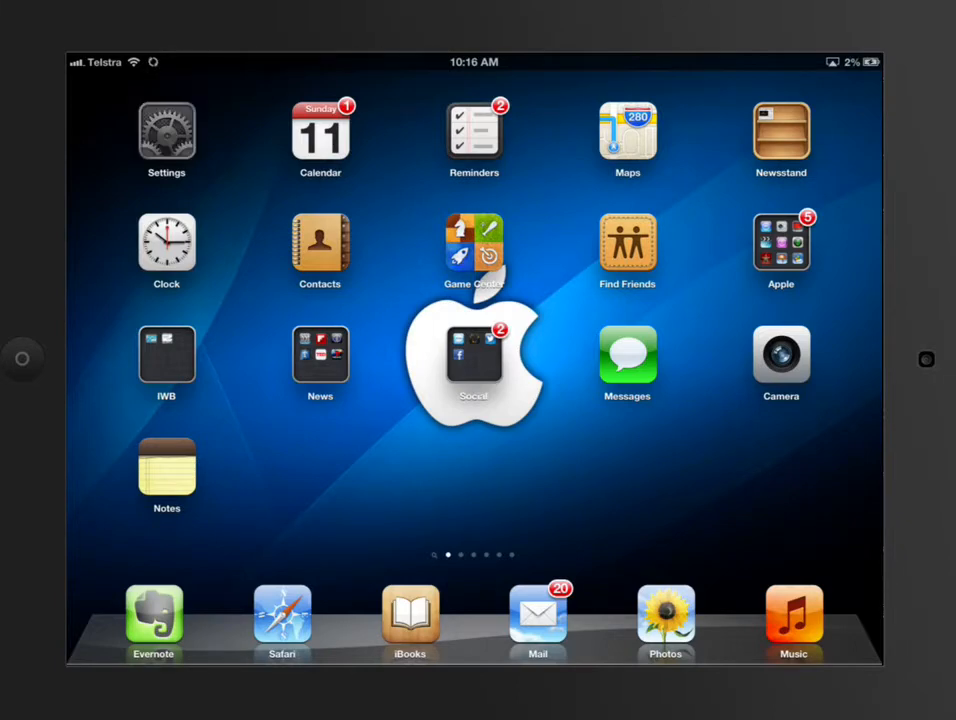
{"action": "left_click", "coordinate": [166, 130]}
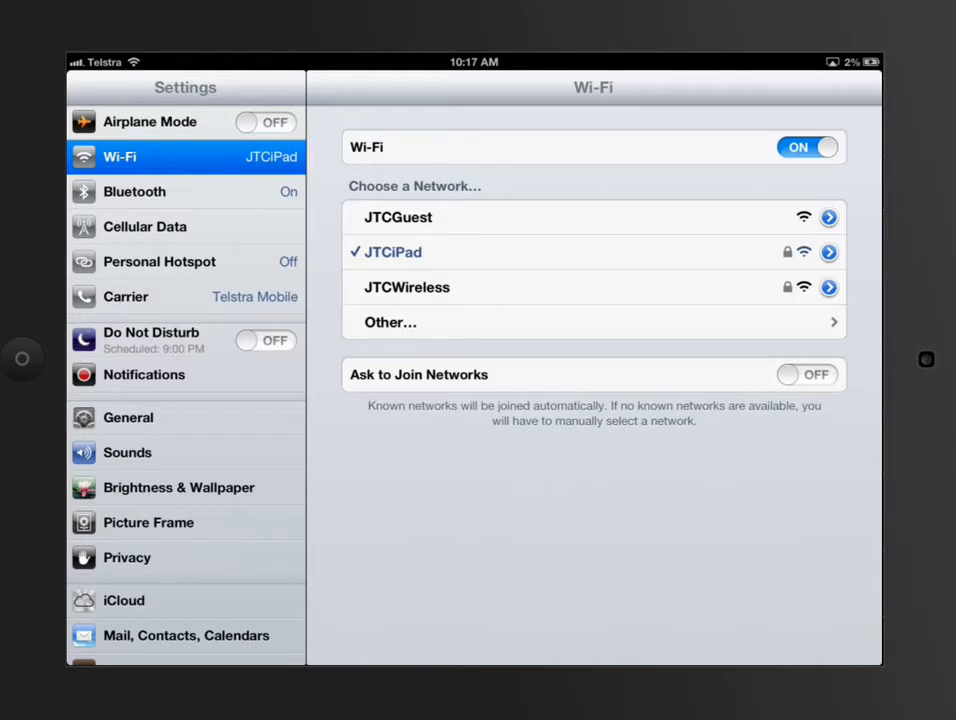
{"action": "mouse_move", "coordinate": [555, 316]}
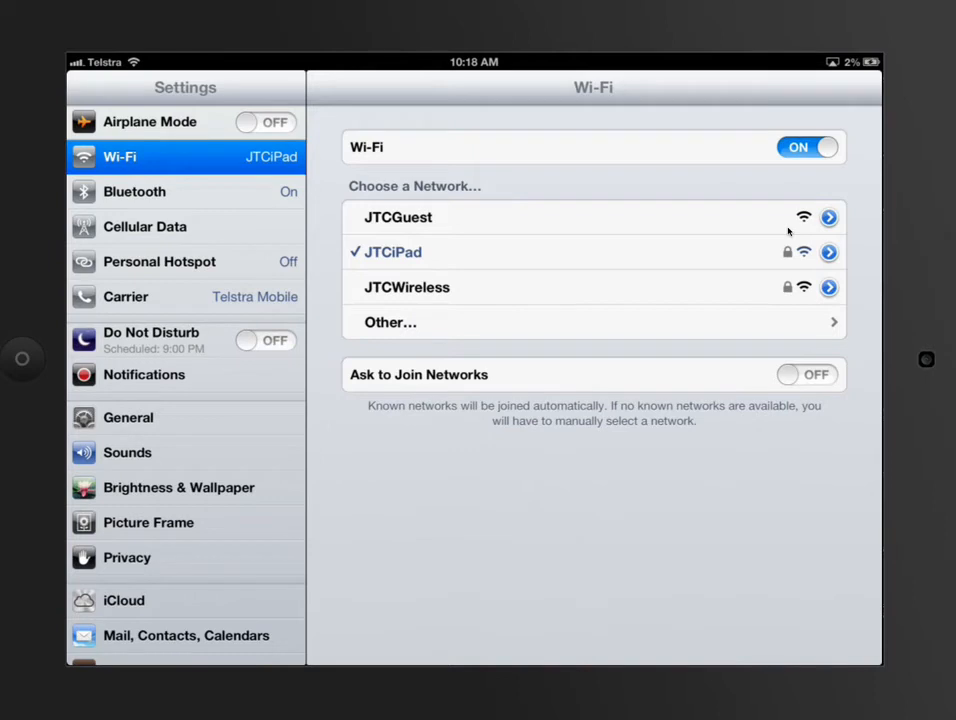
{"action": "mouse_move", "coordinate": [782, 232]}
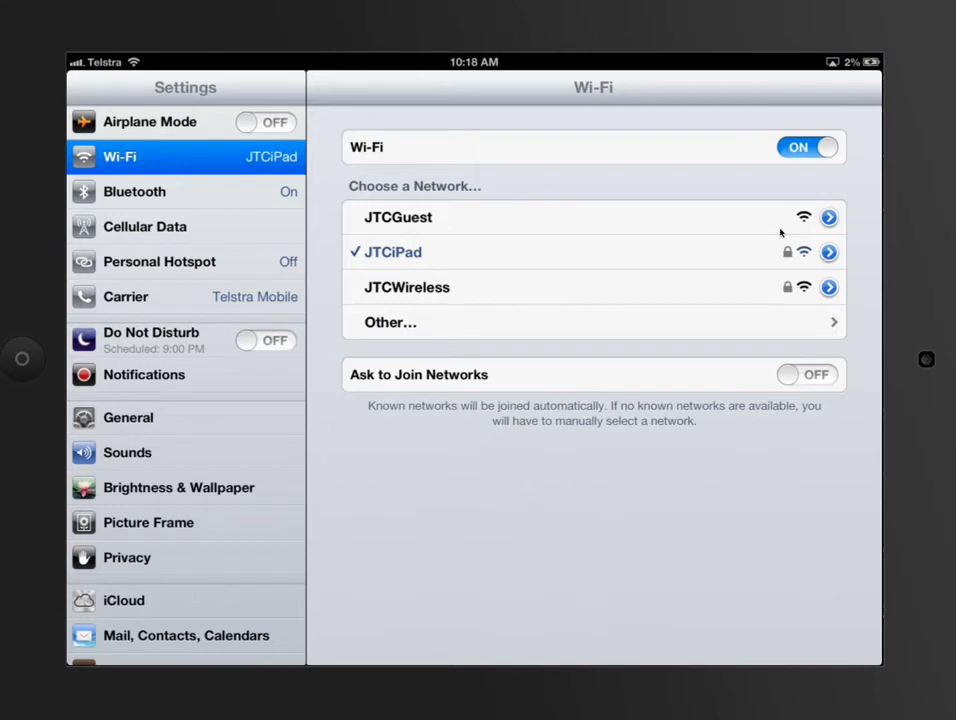